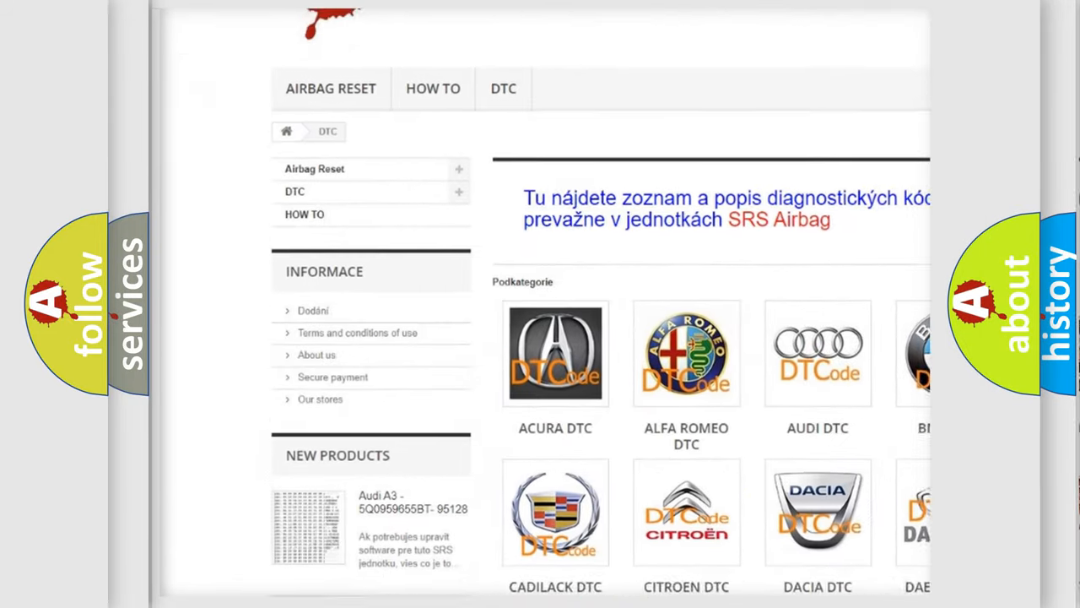
{"action": "scroll", "scroll_direction": "down", "scroll_amount": 3}
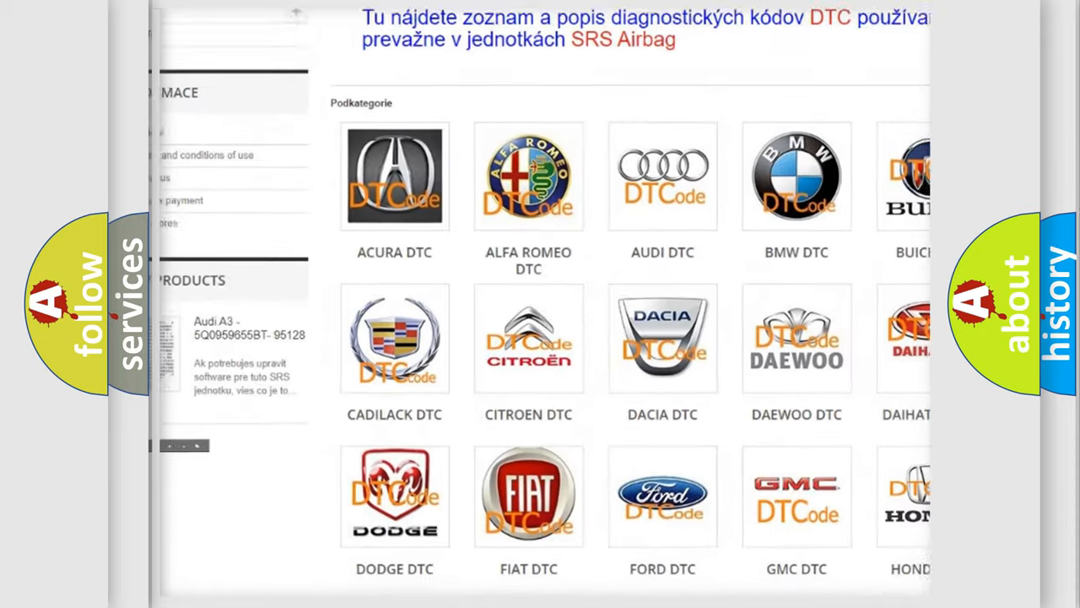
{"action": "scroll", "scroll_direction": "down", "scroll_amount": 3}
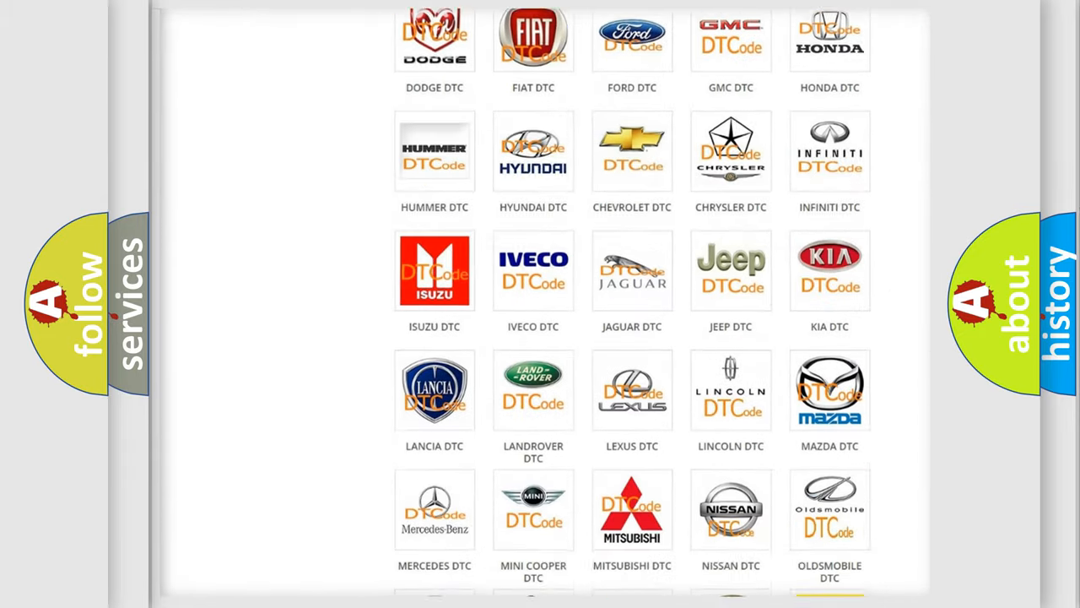
{"action": "scroll", "scroll_direction": "down", "scroll_amount": 3}
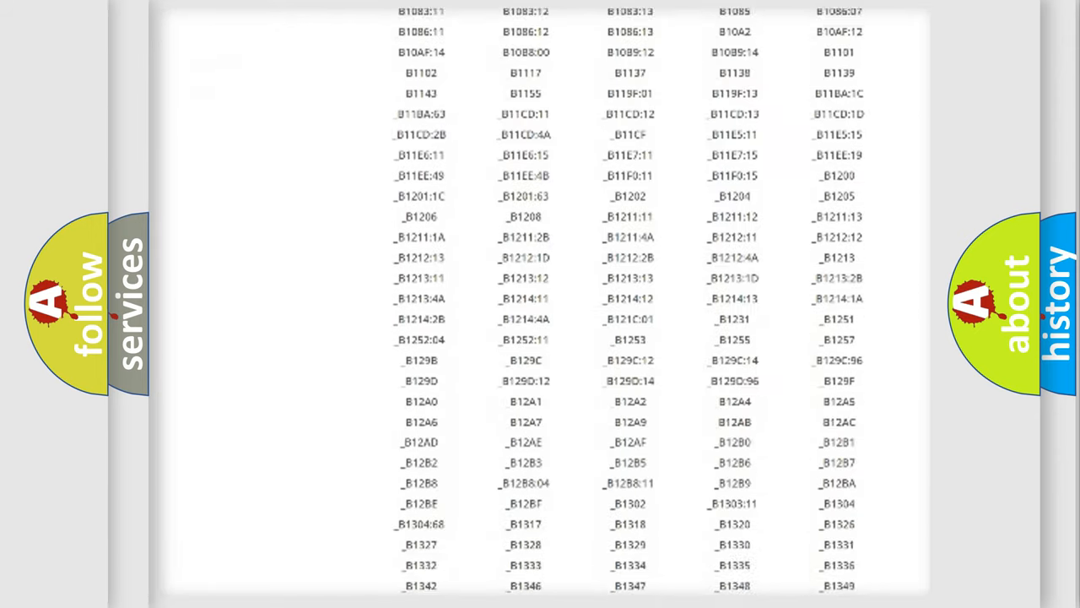
{"action": "scroll", "scroll_direction": "down", "scroll_amount": 3}
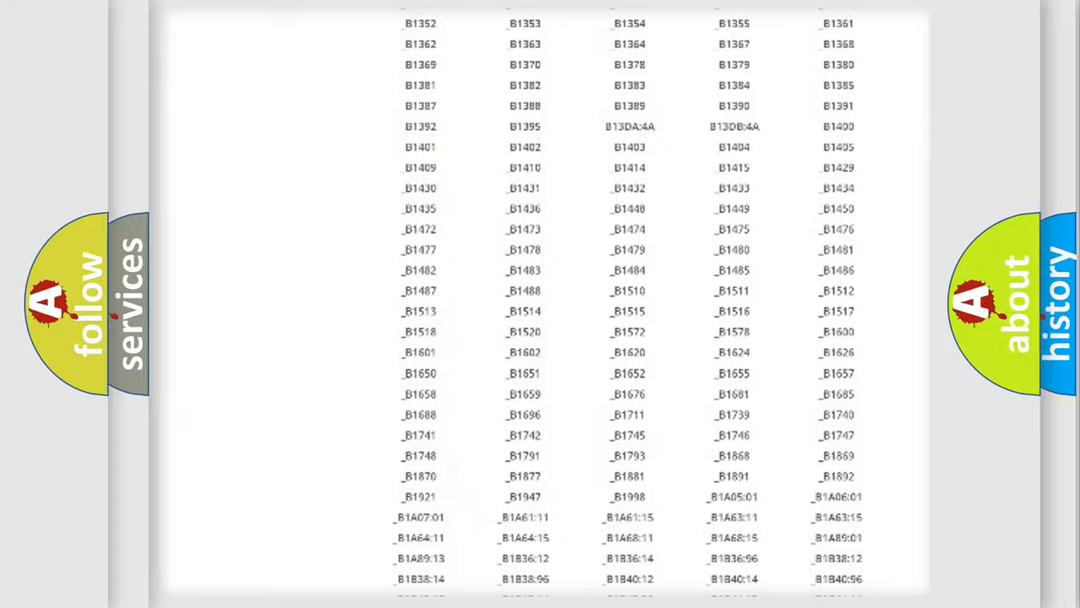